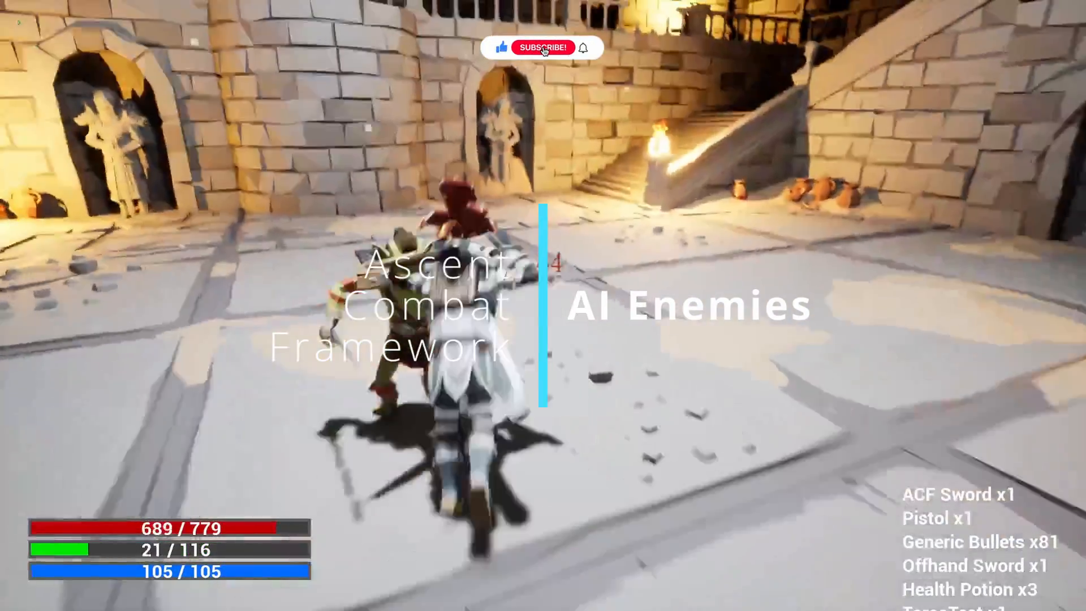
Step: Open Shared with me > Animation in Google Drive to find UE5_SyntyRig.rar
{"action": "left_click", "coordinate": [544, 47]}
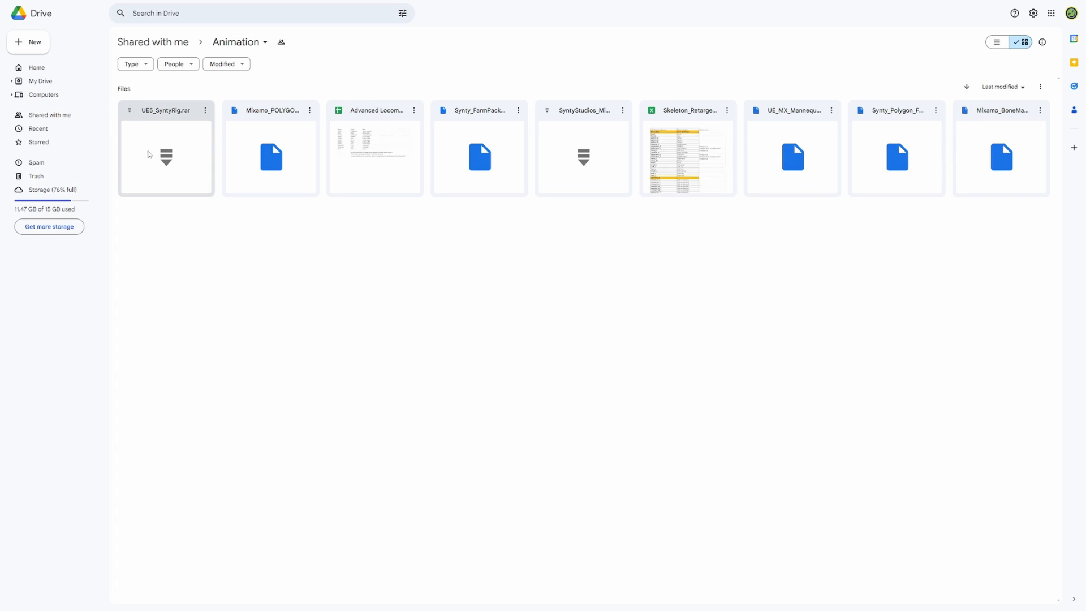
{"action": "mouse_move", "coordinate": [185, 119]}
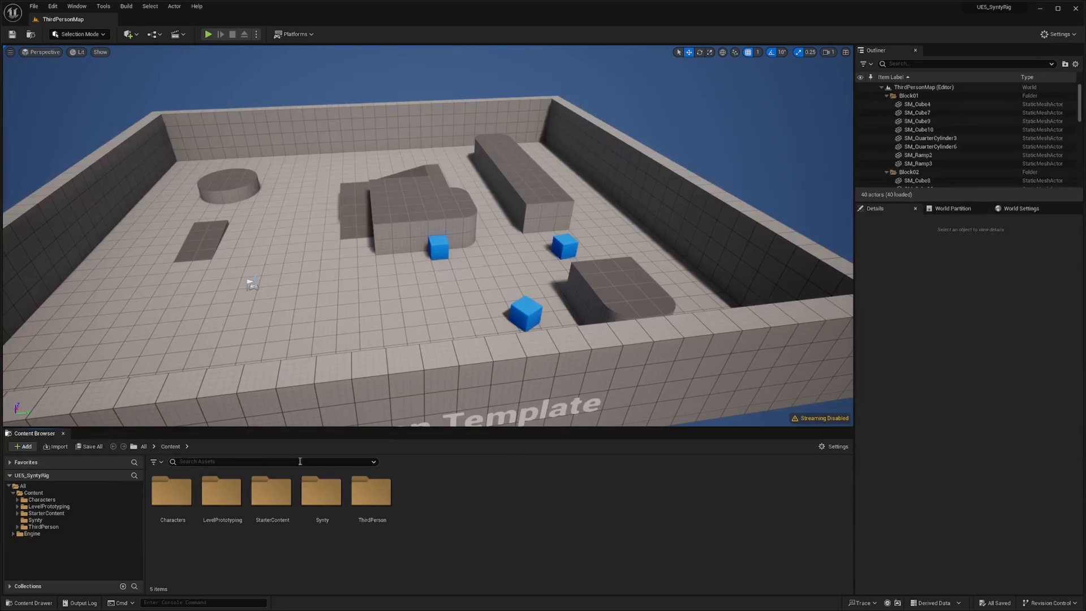
Step: Switch to the ACFSample project and browse to its Content > Synty folder
{"action": "right_click", "coordinate": [33, 492]}
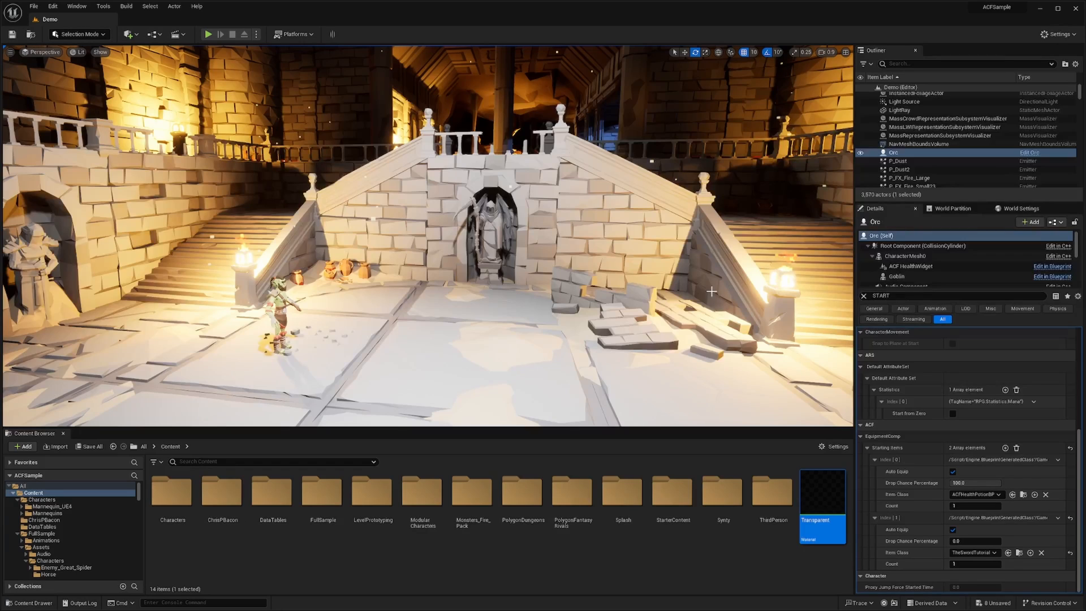
{"action": "mouse_move", "coordinate": [412, 437]}
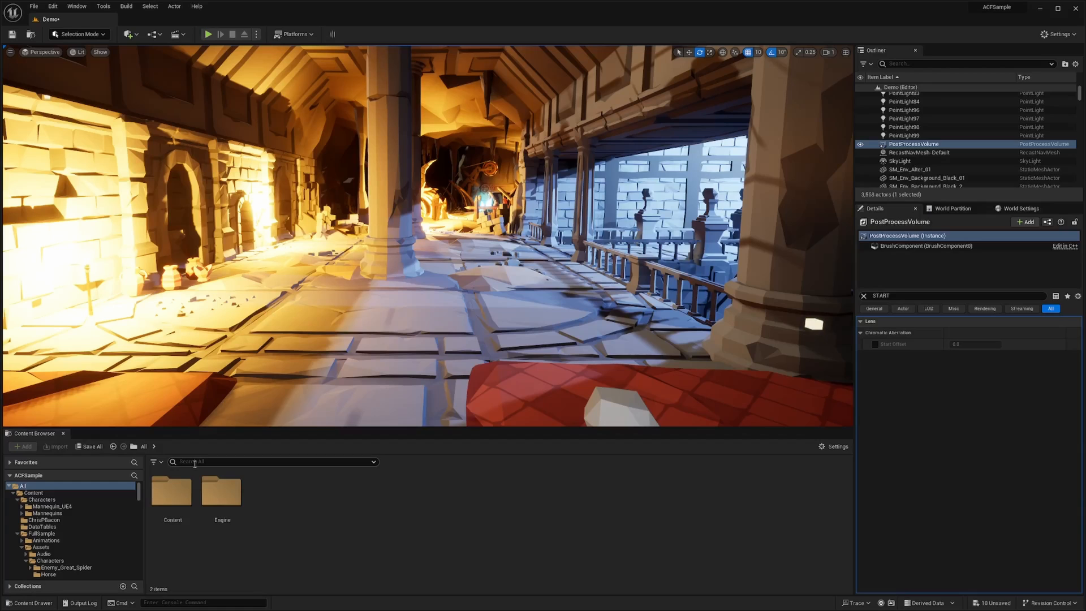
{"action": "type", "text": "navmes"}
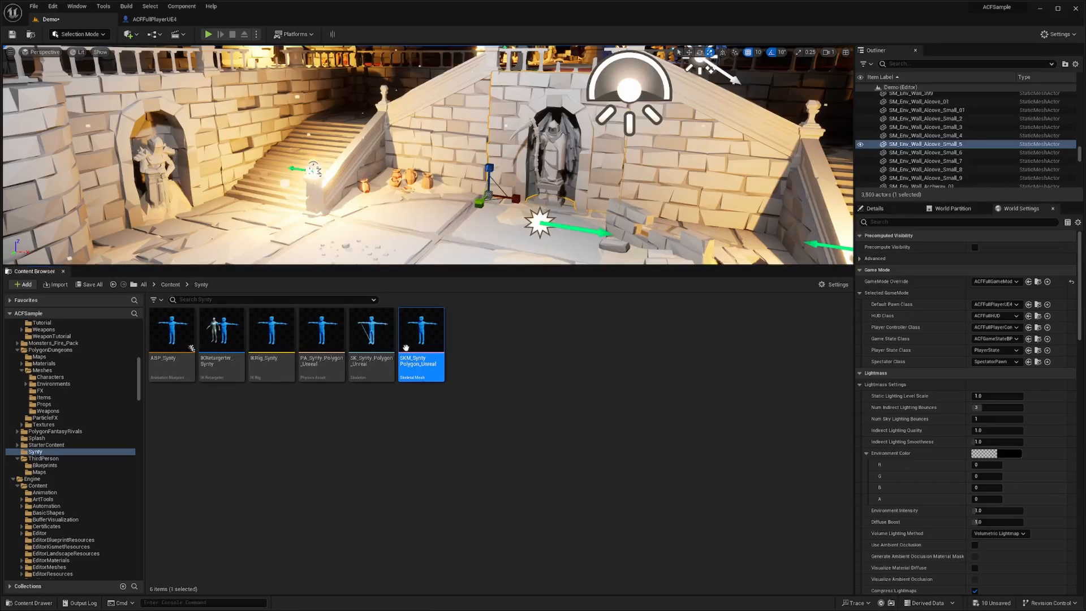
{"action": "left_click", "coordinate": [371, 329]}
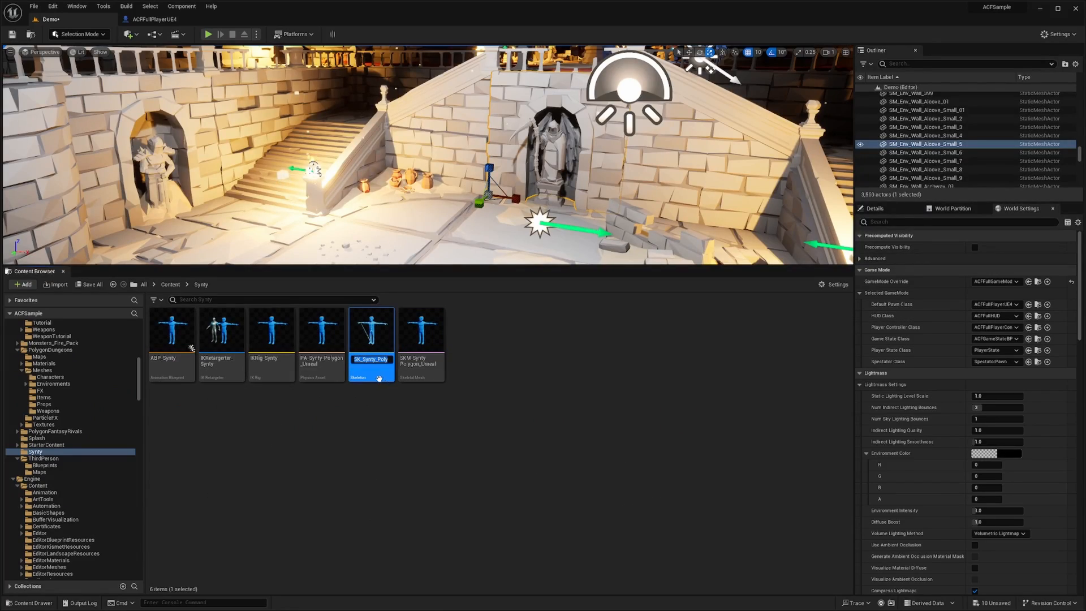
{"action": "mouse_move", "coordinate": [373, 333]}
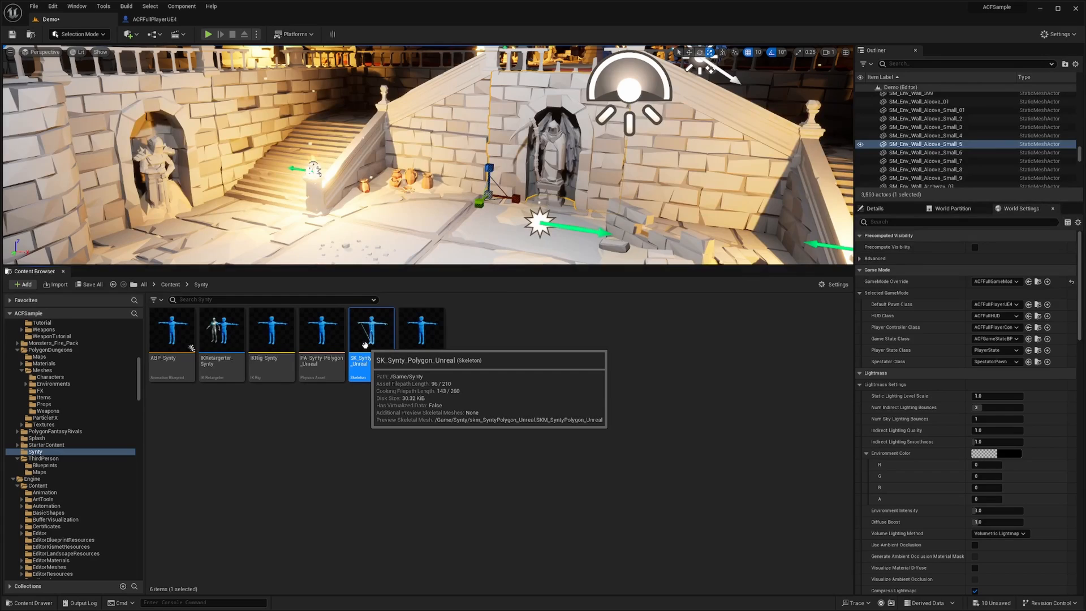
{"action": "double_click", "coordinate": [372, 328]}
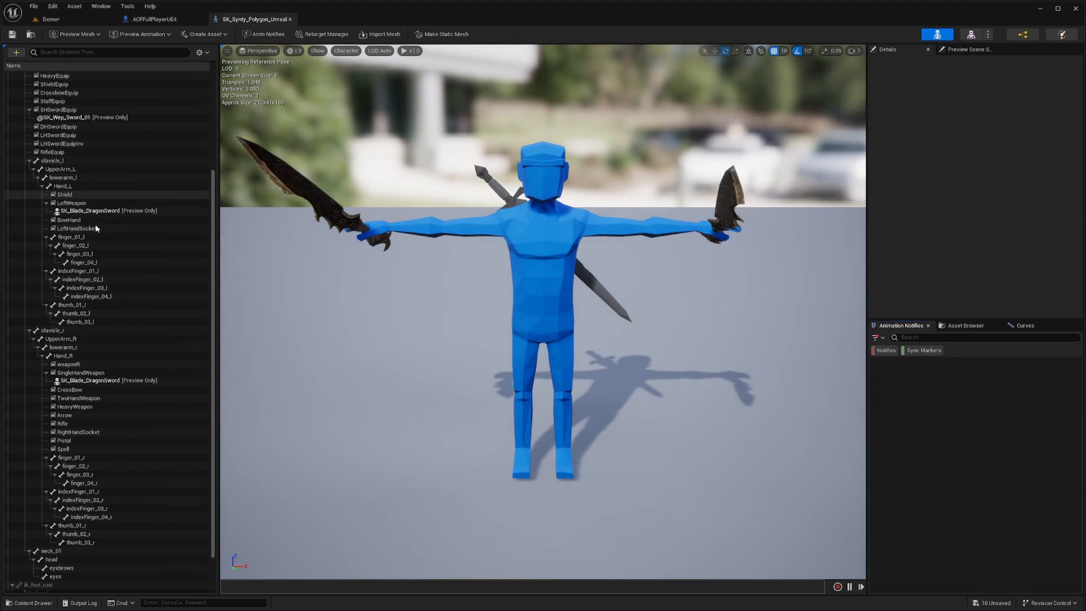
{"action": "scroll", "scroll_direction": "down", "scroll_amount": 3}
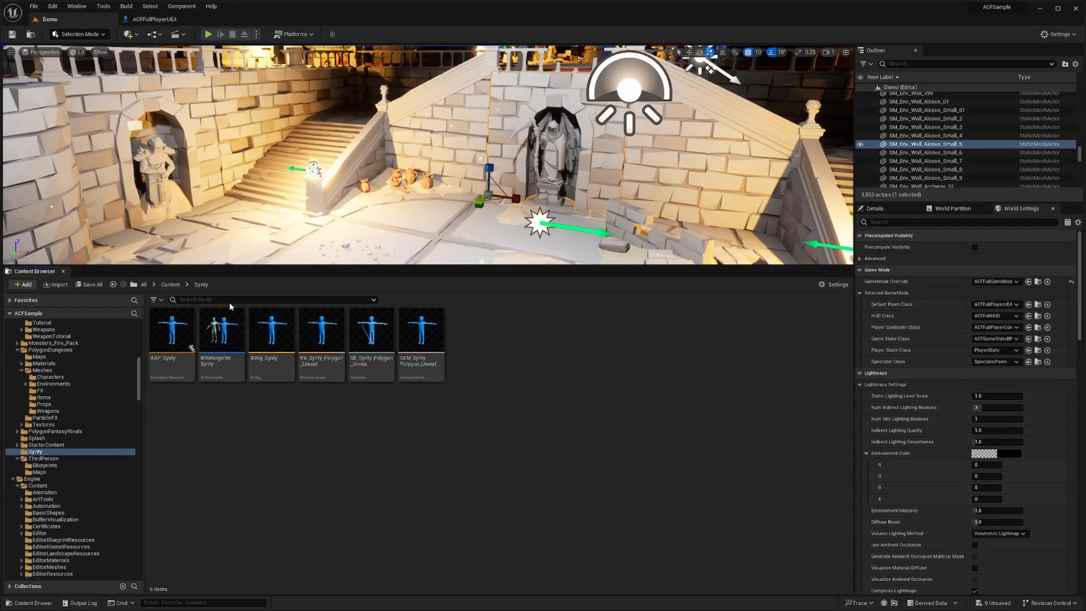
Step: Assign SK_Synty_Polygon_Unreal as the skeleton of the PolygonDungeons character meshes and save
{"action": "left_click", "coordinate": [49, 451]}
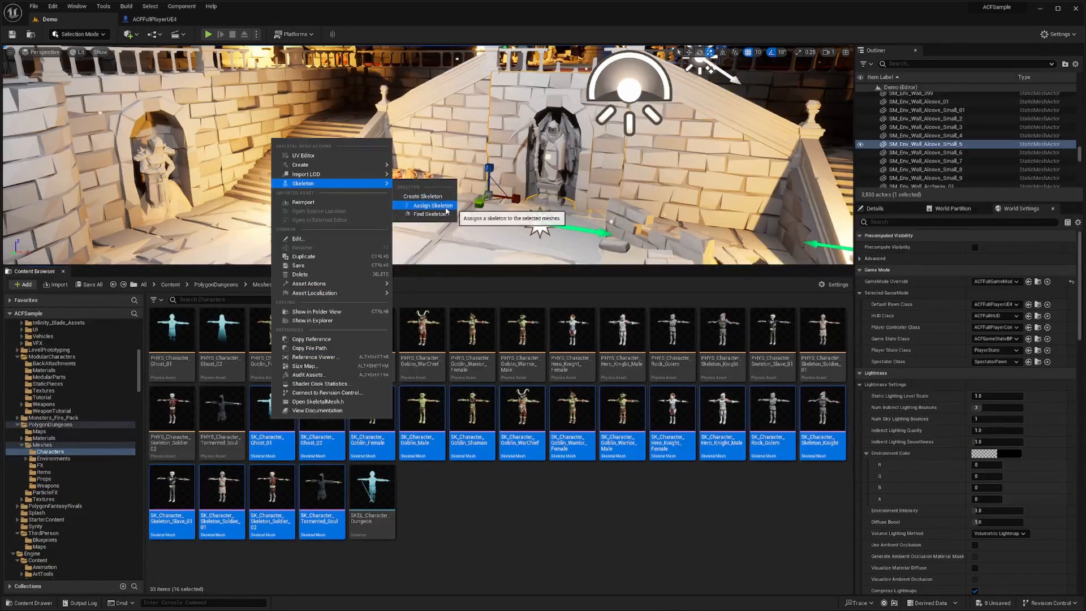
{"action": "left_click", "coordinate": [433, 205]}
{"action": "type", "text": "SK_Synty_Polygon_Unreal"}
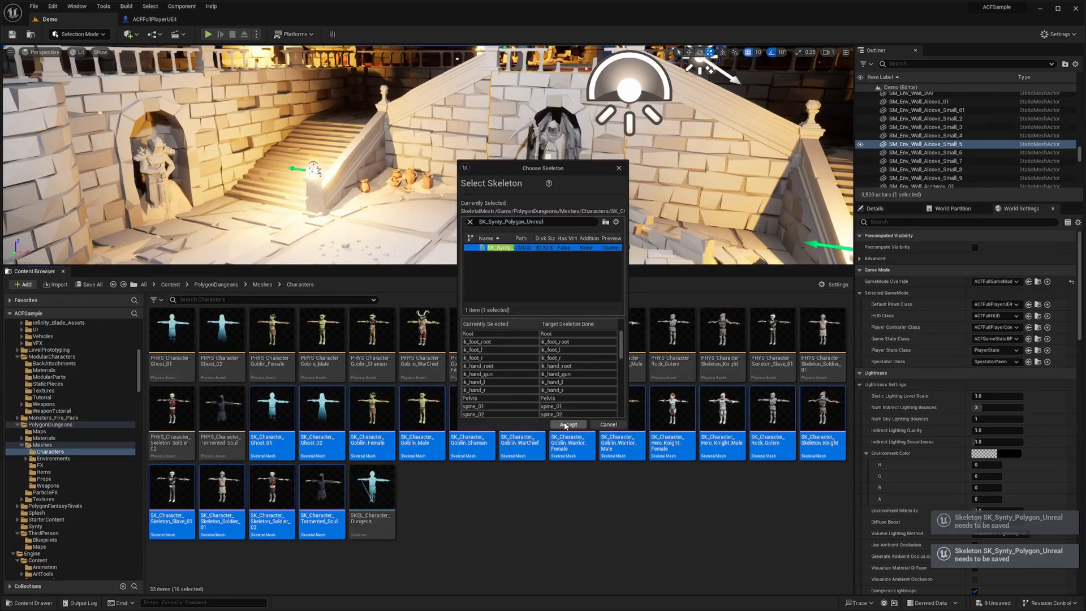
{"action": "left_click", "coordinate": [568, 424]}
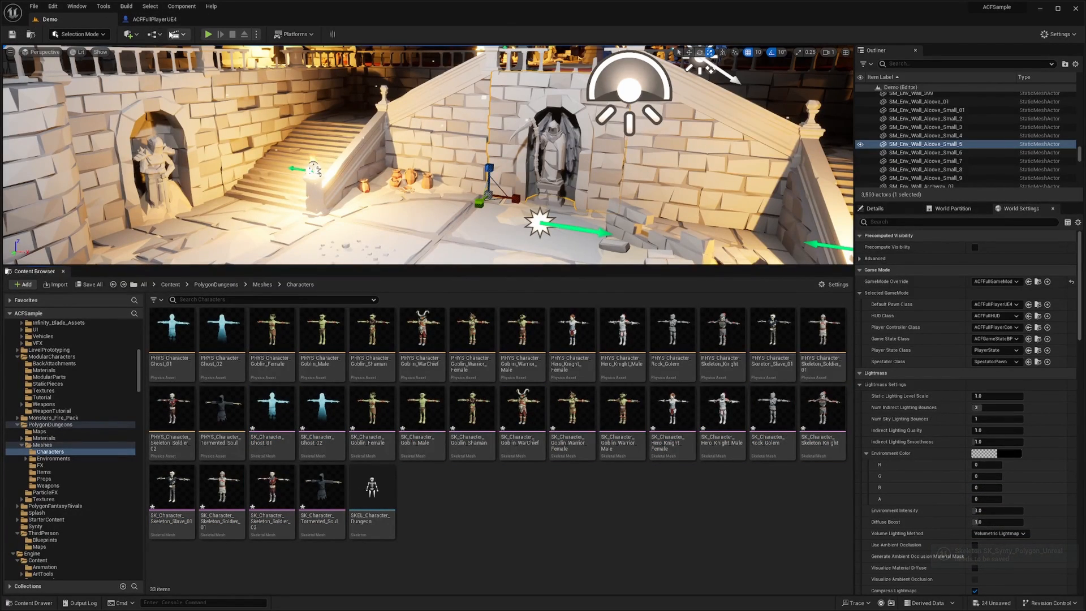
{"action": "left_click", "coordinate": [33, 6]}
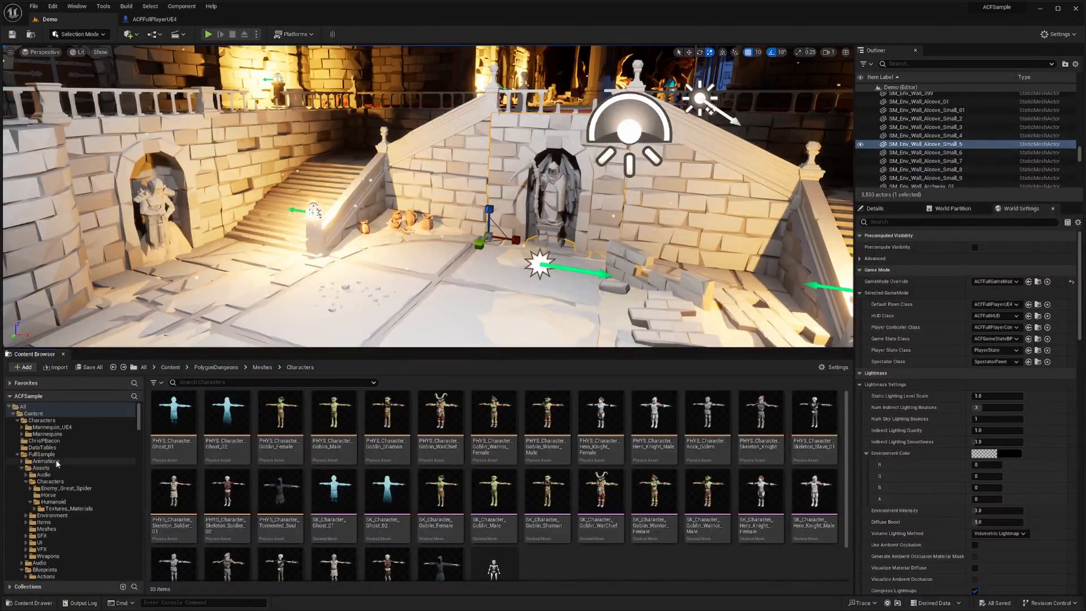
Step: Create Goblin_Female as a child of ACFFullEnemyBP in FullSample/Blueprints/Characters/Enemies
{"action": "left_click", "coordinate": [171, 367]}
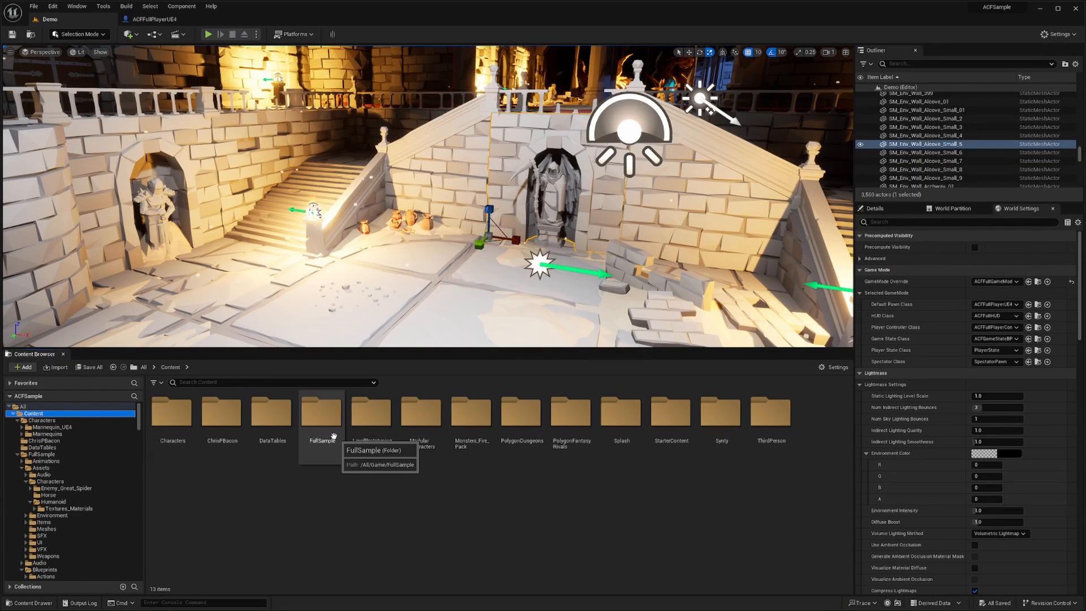
{"action": "double_click", "coordinate": [321, 411]}
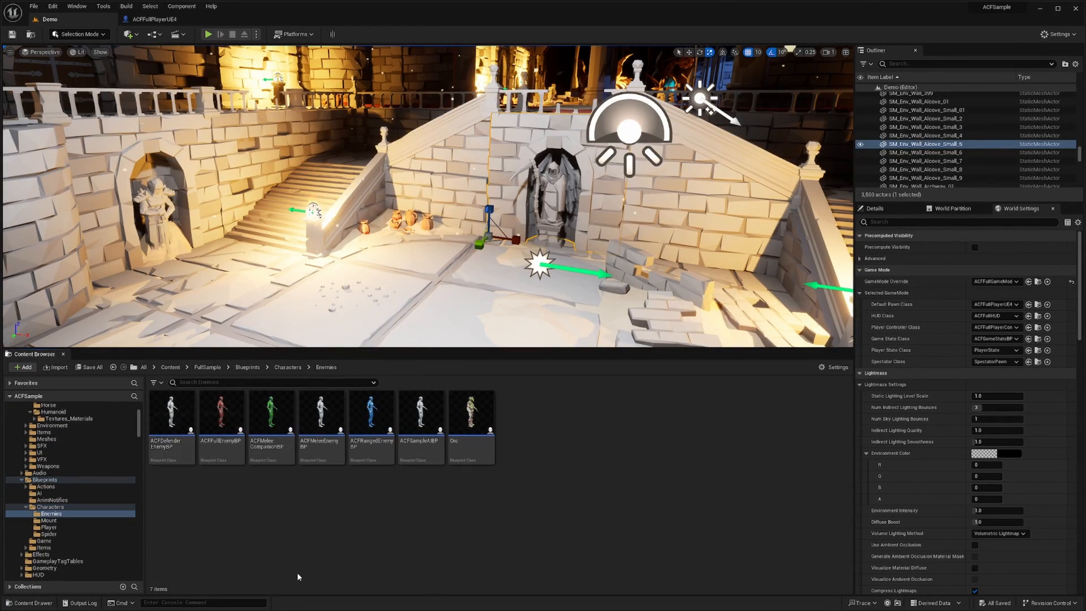
{"action": "mouse_move", "coordinate": [472, 416]}
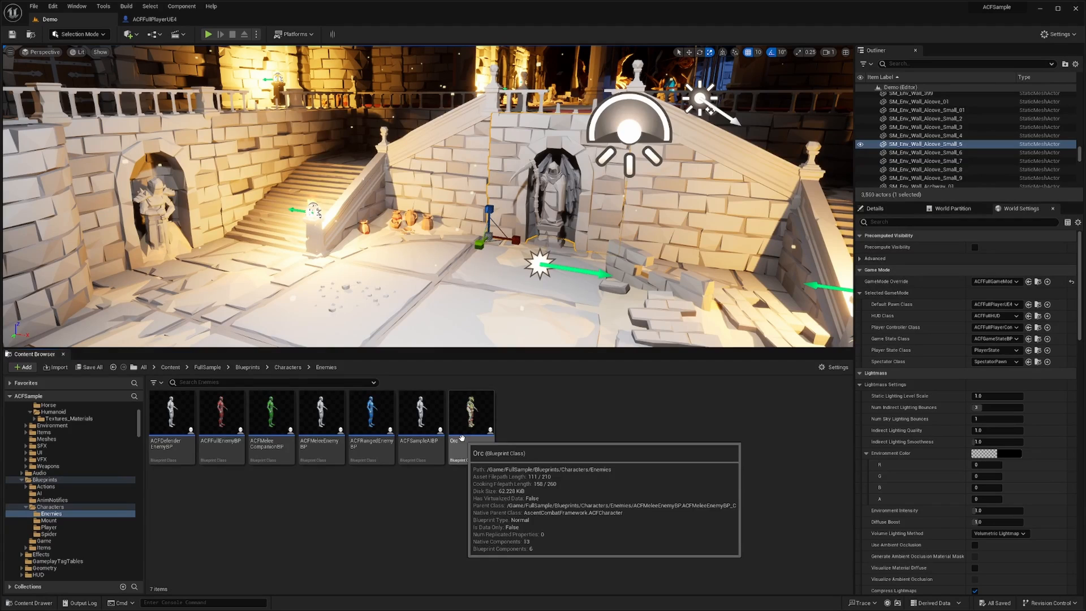
{"action": "left_click", "coordinate": [371, 415]}
{"action": "type", "text": "Goblin_Female"}
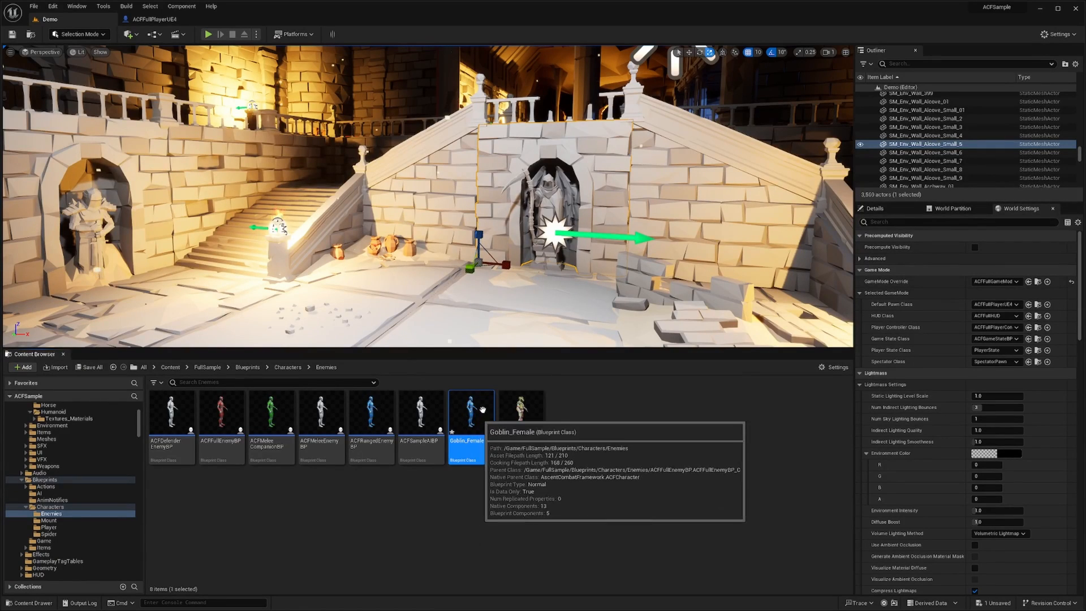
Step: In Goblin_Female, set the mesh component's skeletal mesh to the female goblin mesh
{"action": "double_click", "coordinate": [472, 412]}
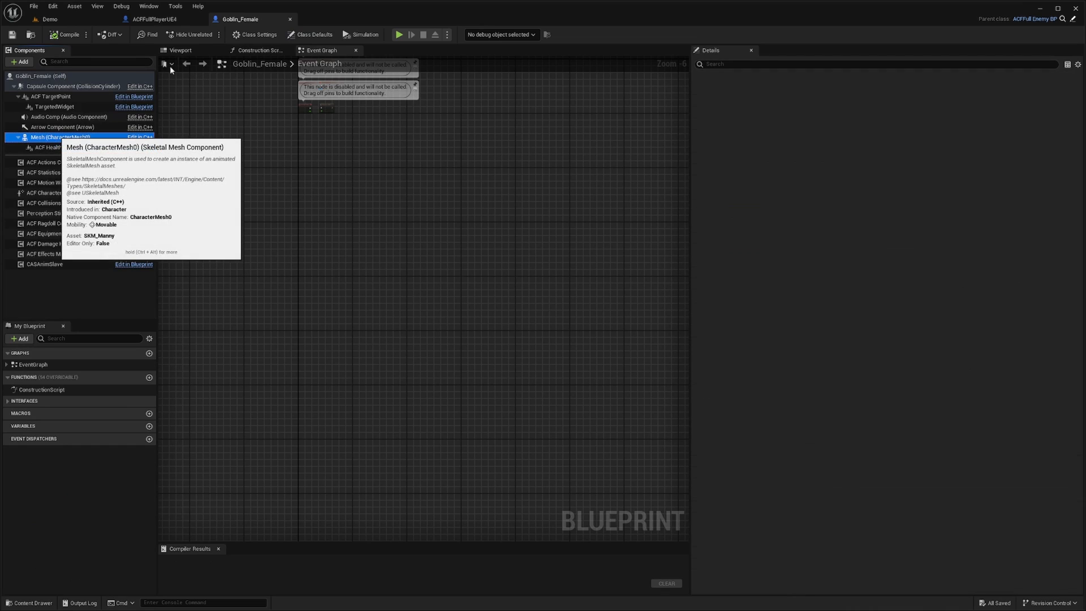
{"action": "left_click", "coordinate": [58, 137]}
{"action": "type", "text": "Goblin_Female"}
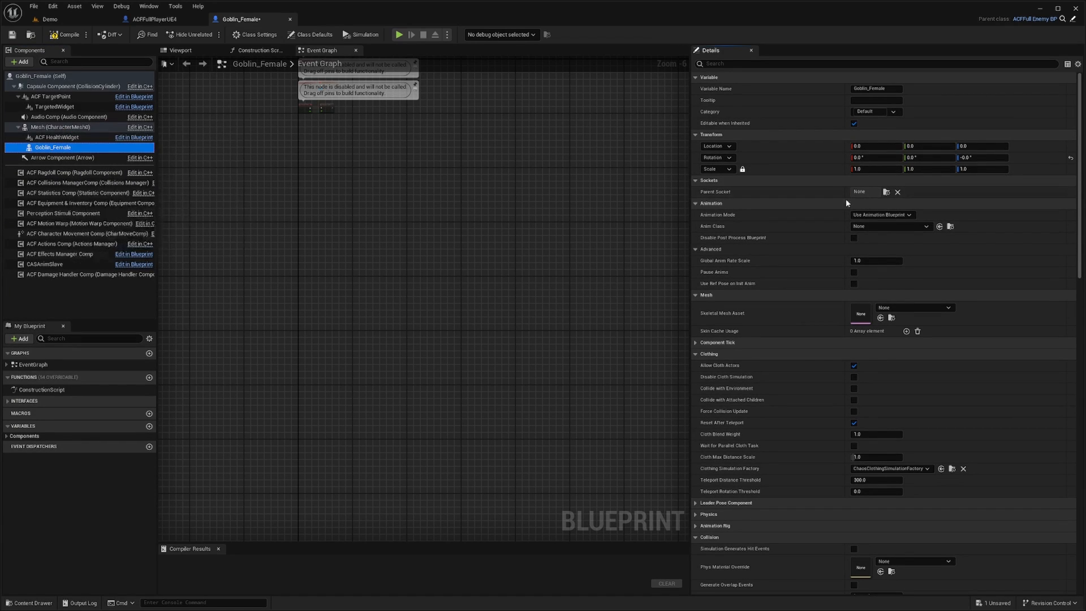
{"action": "left_click", "coordinate": [947, 307]}
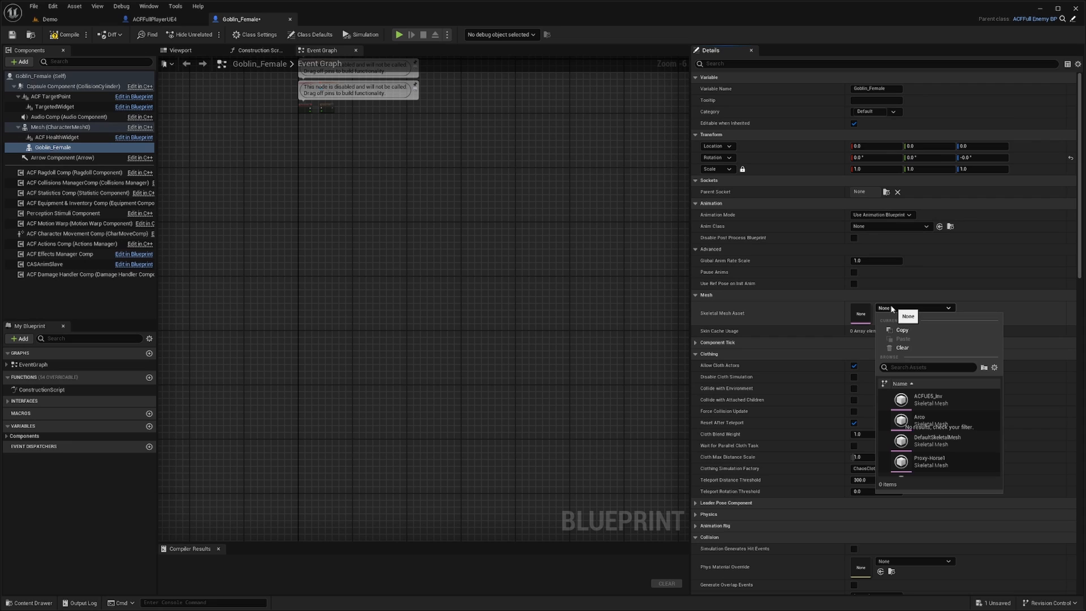
{"action": "type", "text": "goblin"}
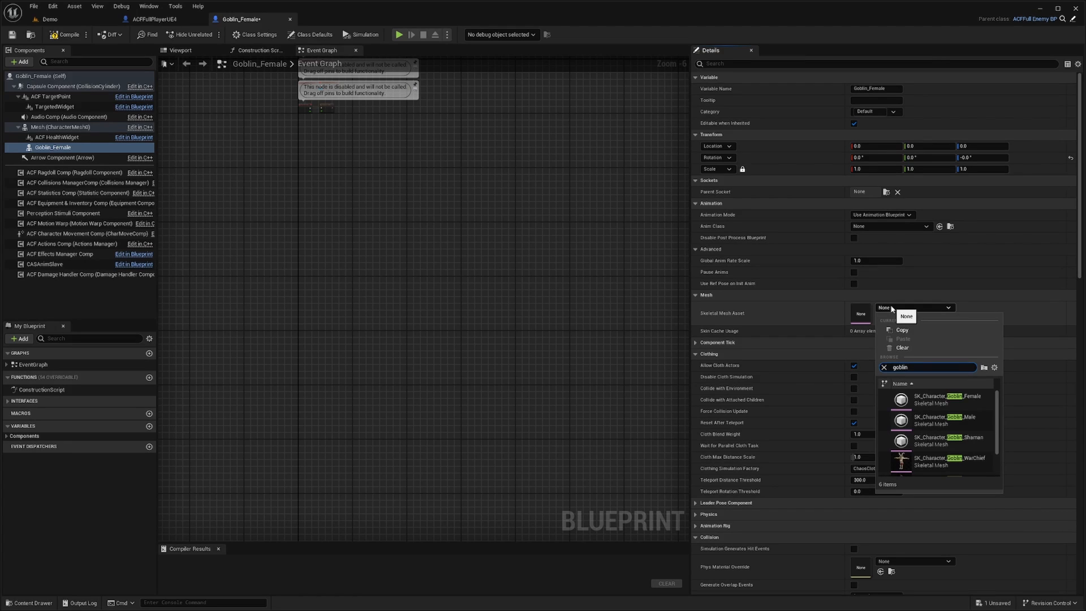
{"action": "left_click", "coordinate": [945, 396]}
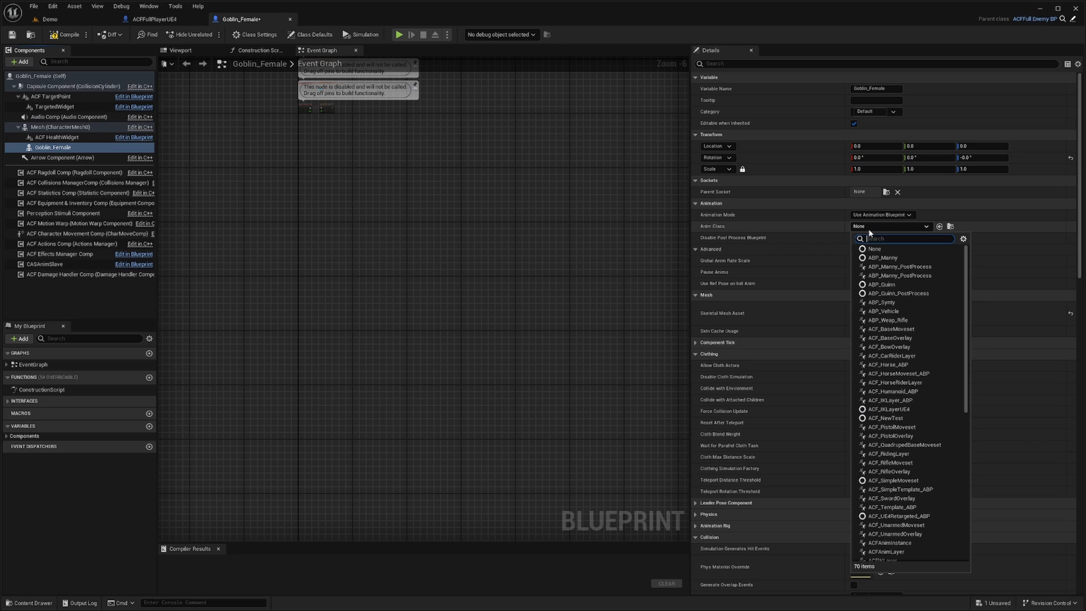
Step: Set the component's Anim Class to ABP_Synty and compile the Blueprint
{"action": "type", "text": "synty"}
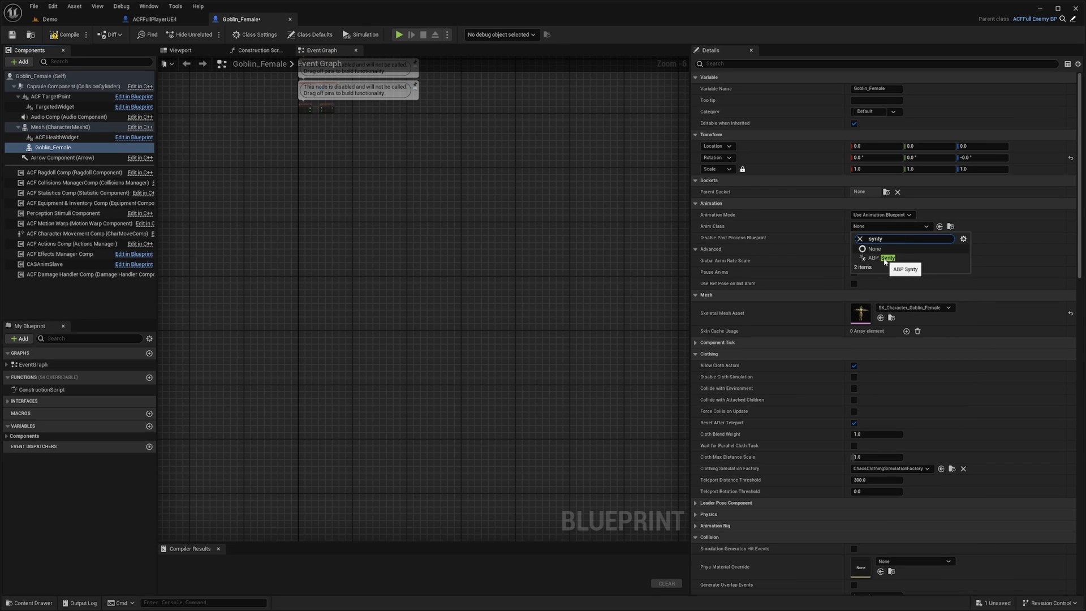
{"action": "left_click", "coordinate": [885, 257]}
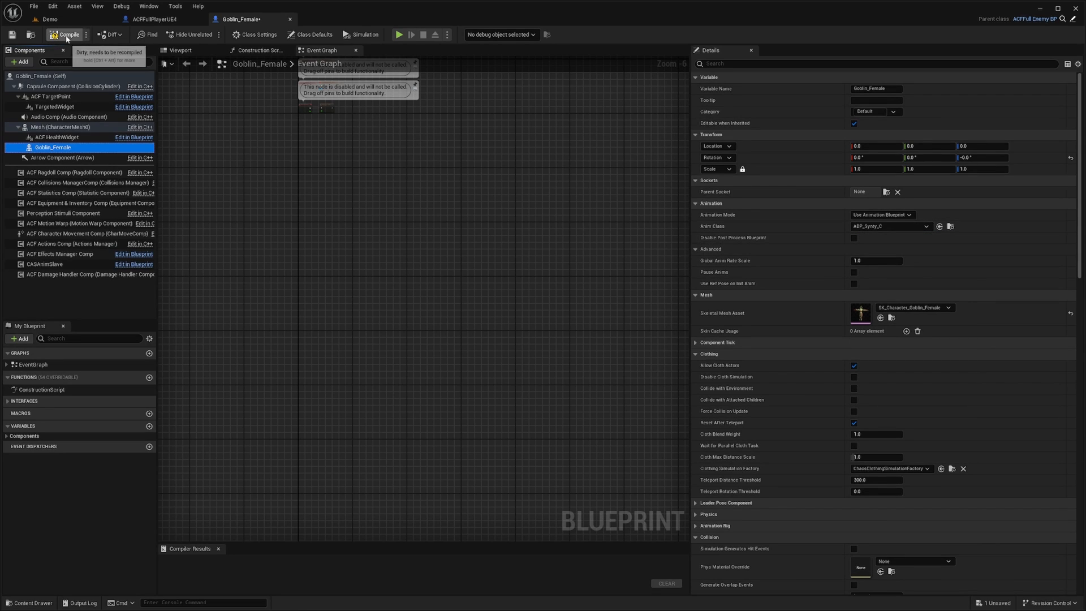
{"action": "left_click", "coordinate": [67, 35]}
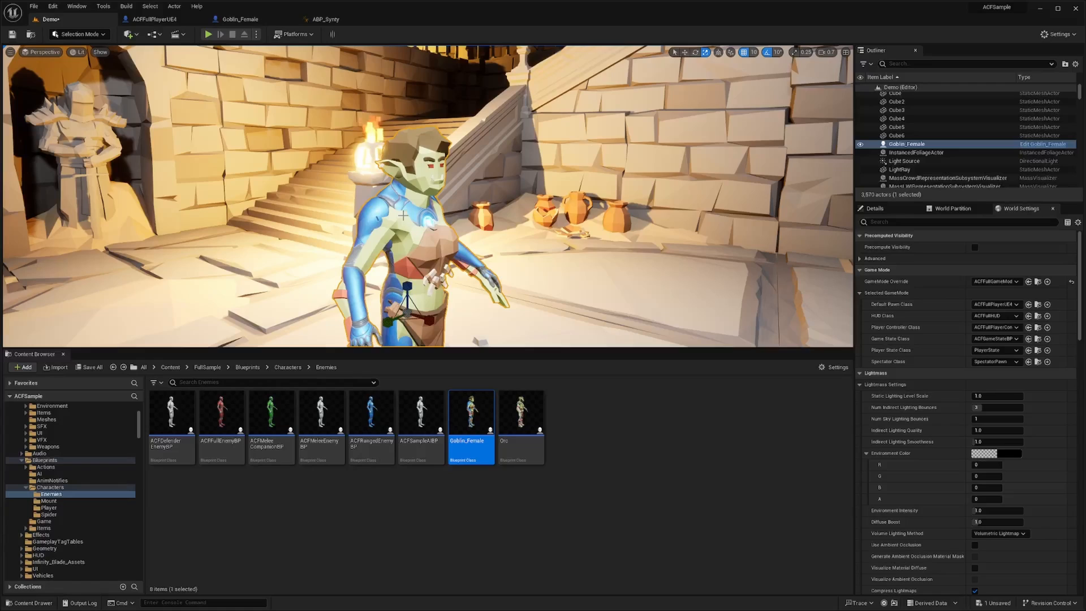
Step: Tick Hidden in Game on the Mesh (CharacterMesh0) component and playtest the demo level
{"action": "double_click", "coordinate": [470, 416]}
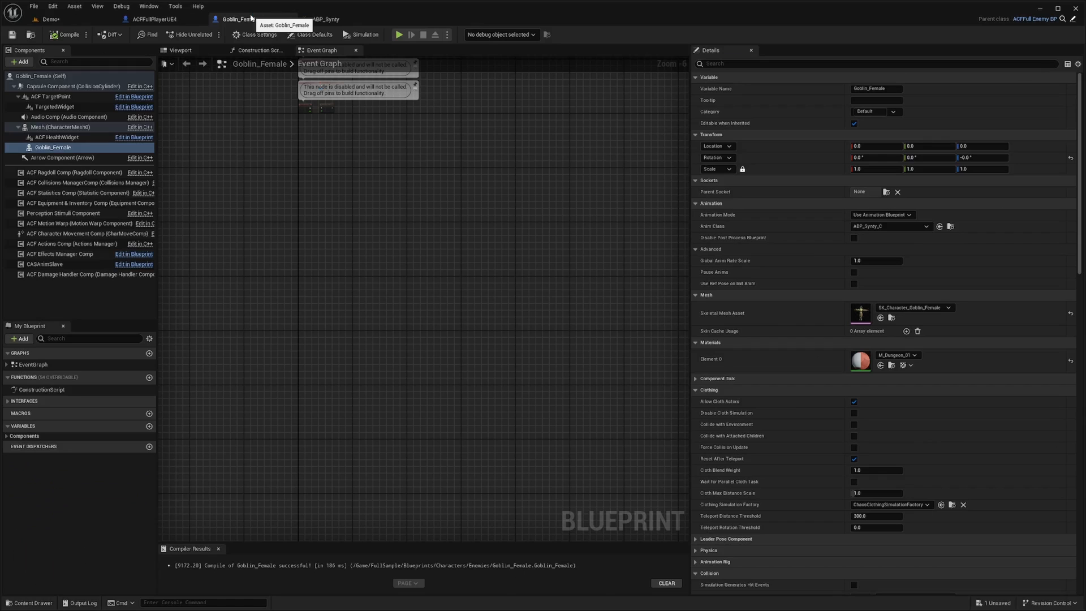
{"action": "left_click", "coordinate": [61, 126]}
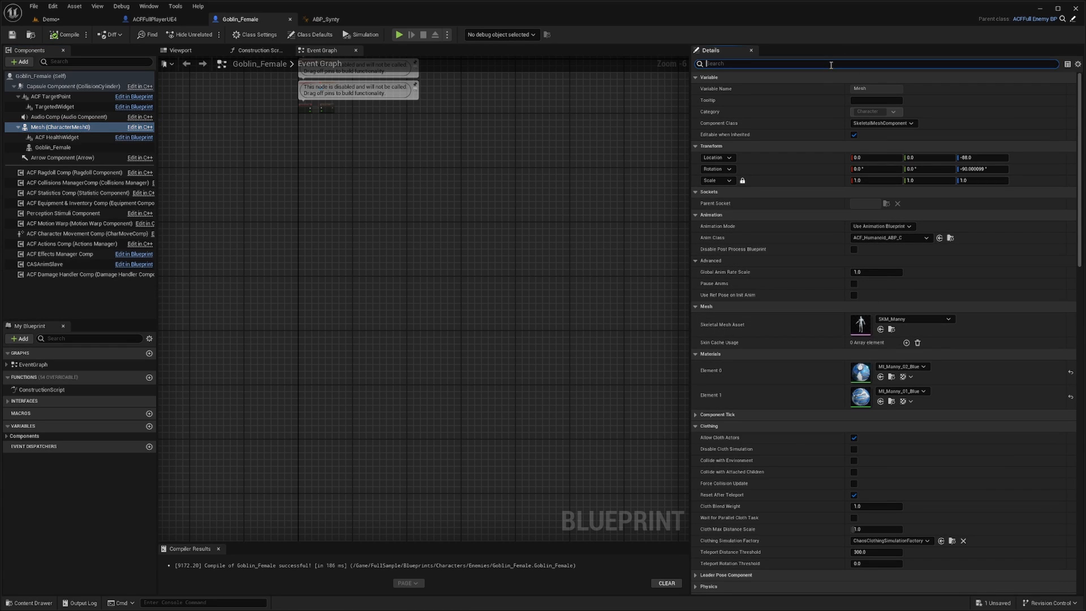
{"action": "type", "text": "hide"}
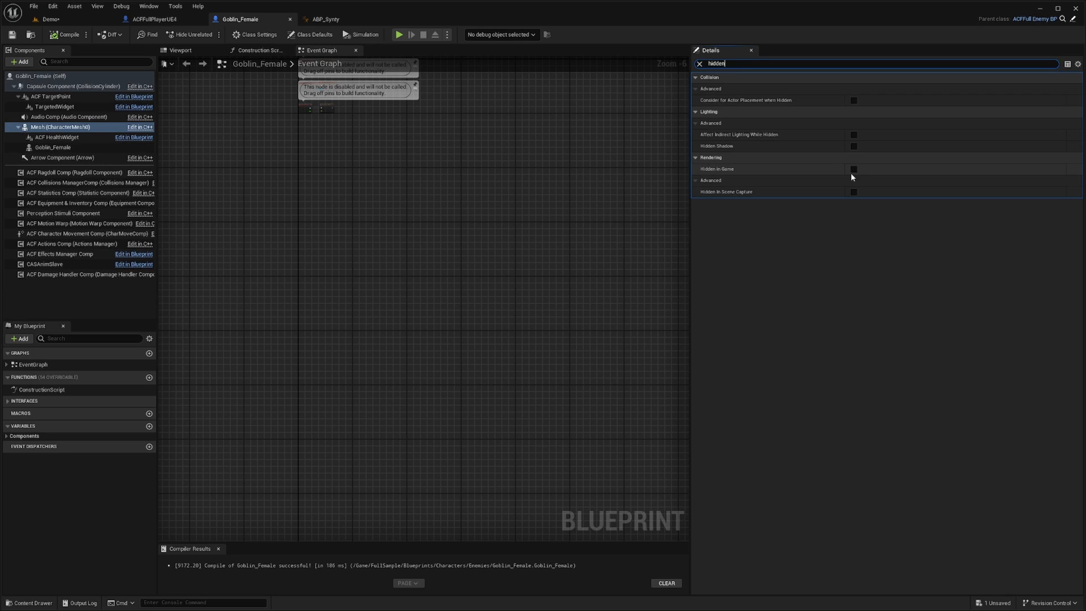
{"action": "left_click", "coordinate": [854, 170]}
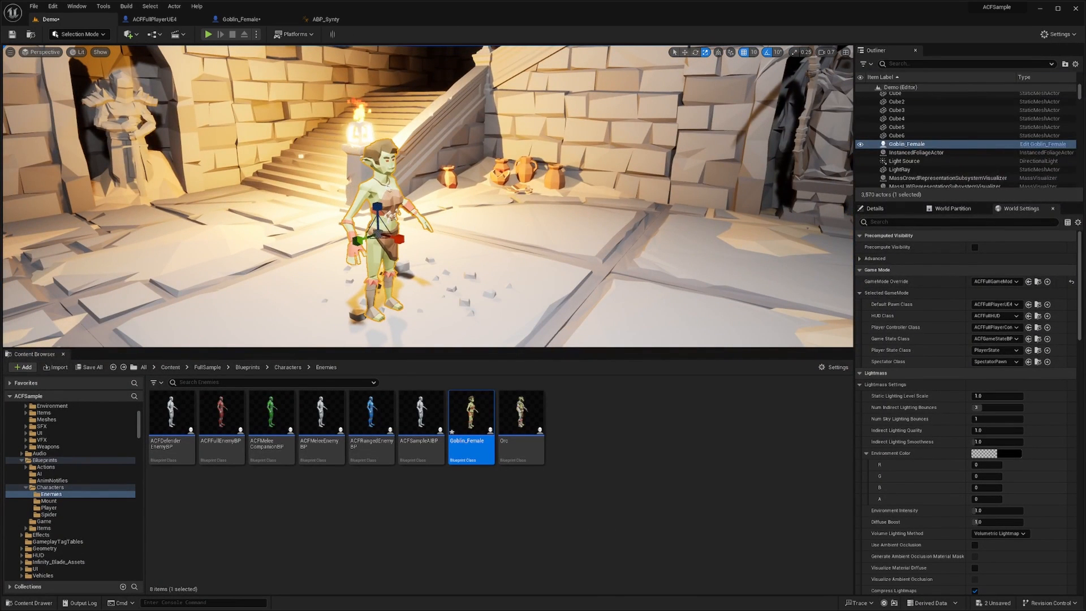
{"action": "left_click", "coordinate": [207, 34]}
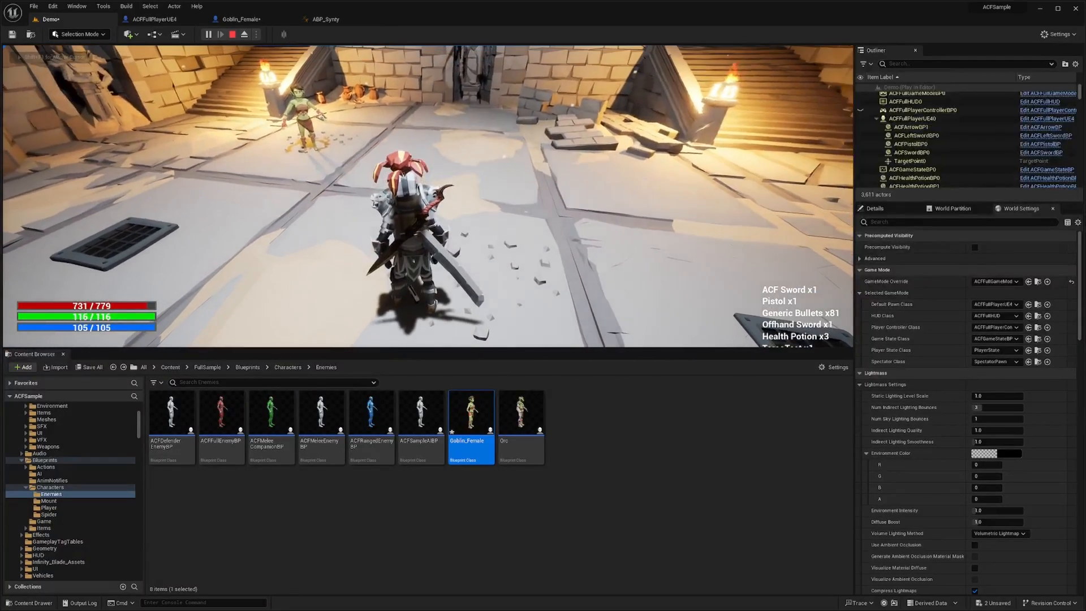
{"action": "left_click", "coordinate": [243, 34]}
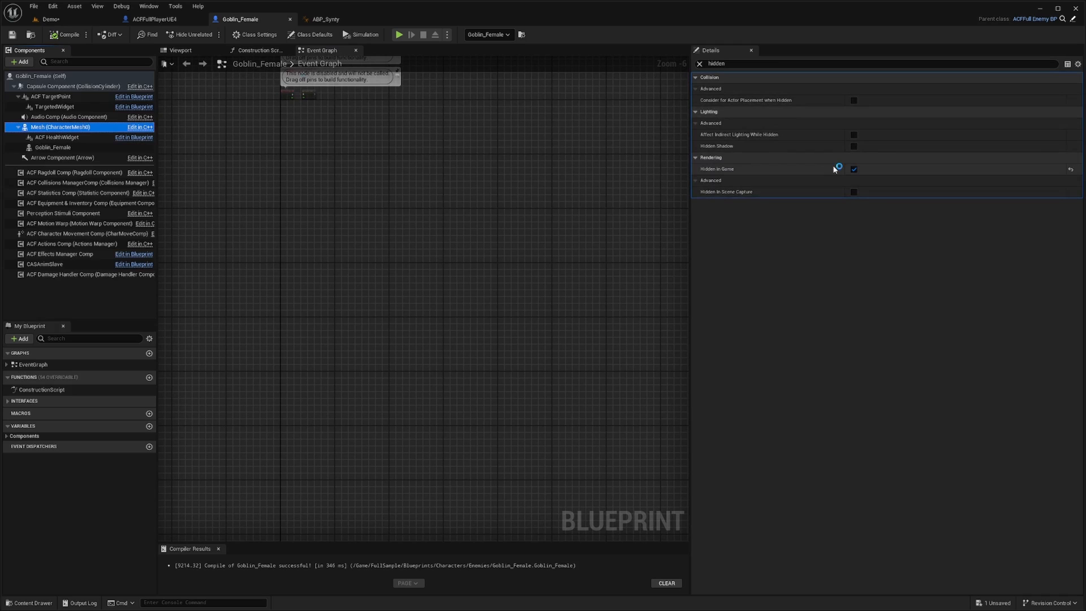
{"action": "left_click", "coordinate": [854, 169]}
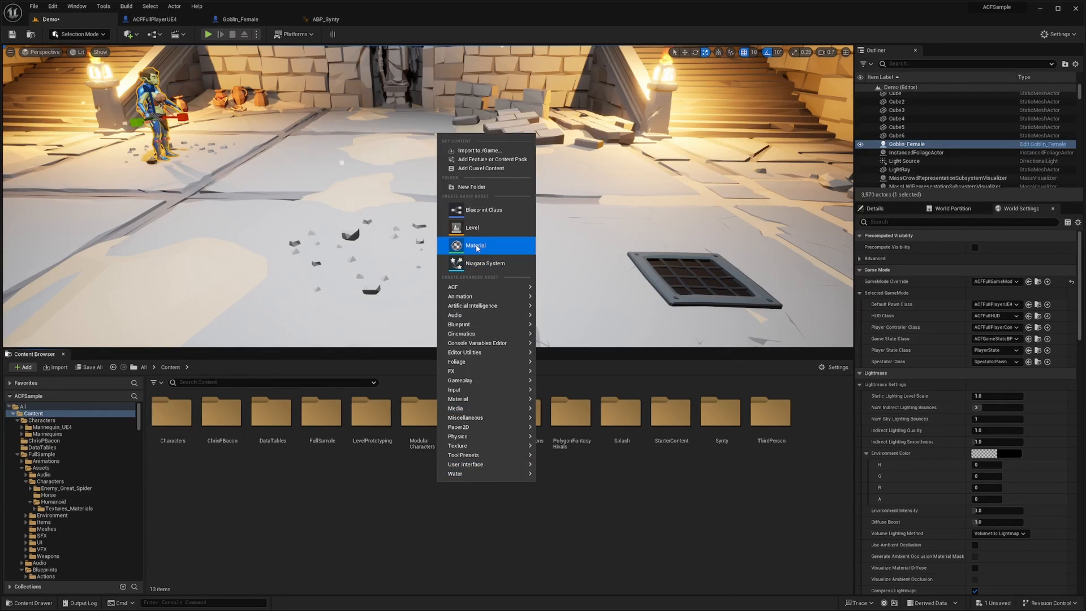
Step: Build the Transparent material: Translucent blend mode, a Constant 0 wired to Opacity, applied
{"action": "left_click", "coordinate": [475, 245]}
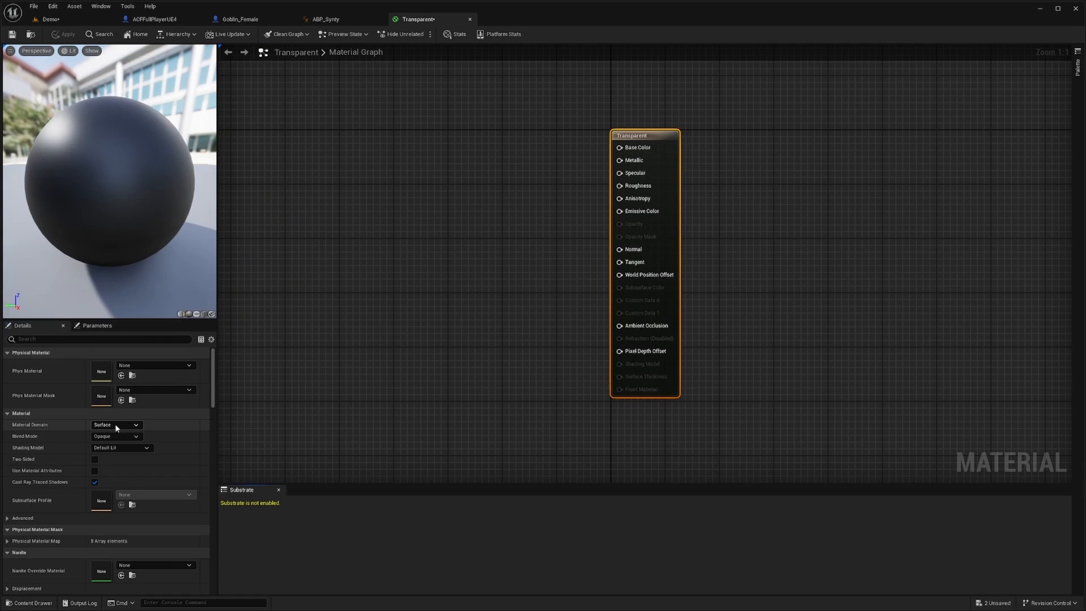
{"action": "left_click", "coordinate": [116, 436]}
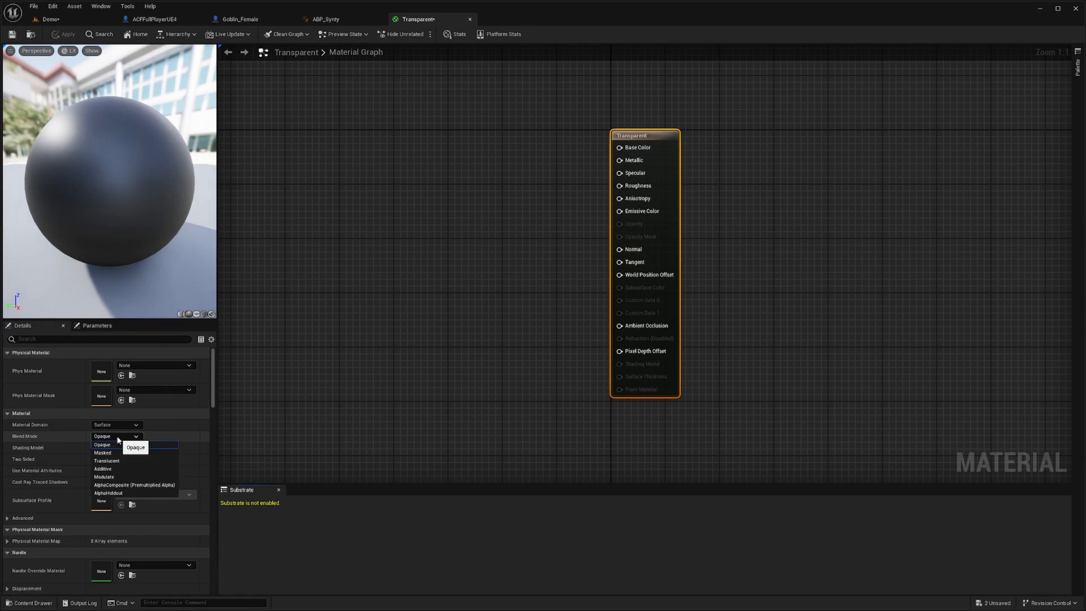
{"action": "left_click", "coordinate": [107, 460]}
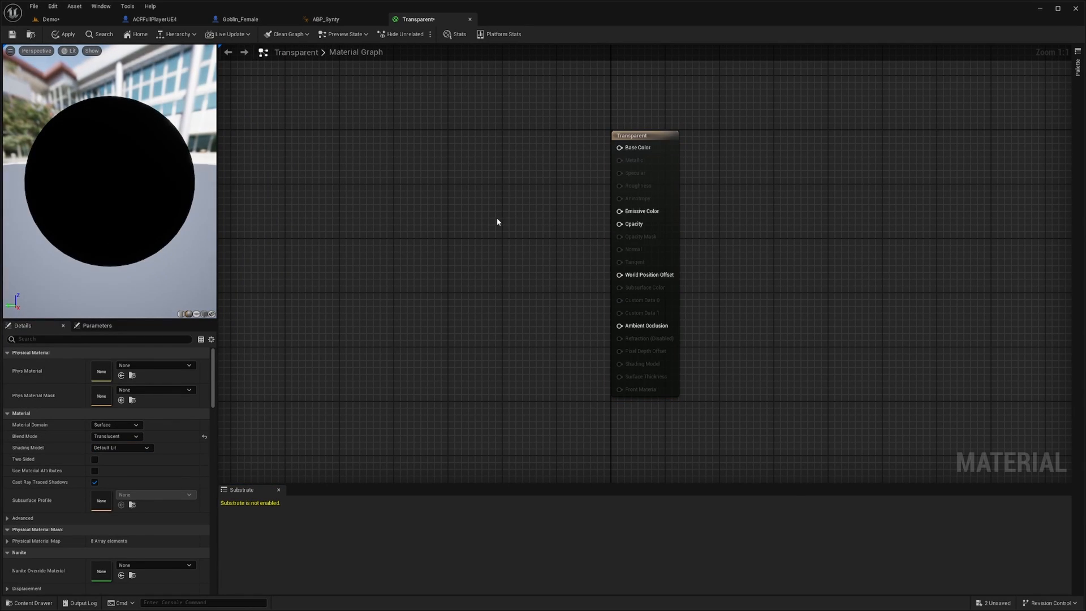
{"action": "type", "text": "constant"}
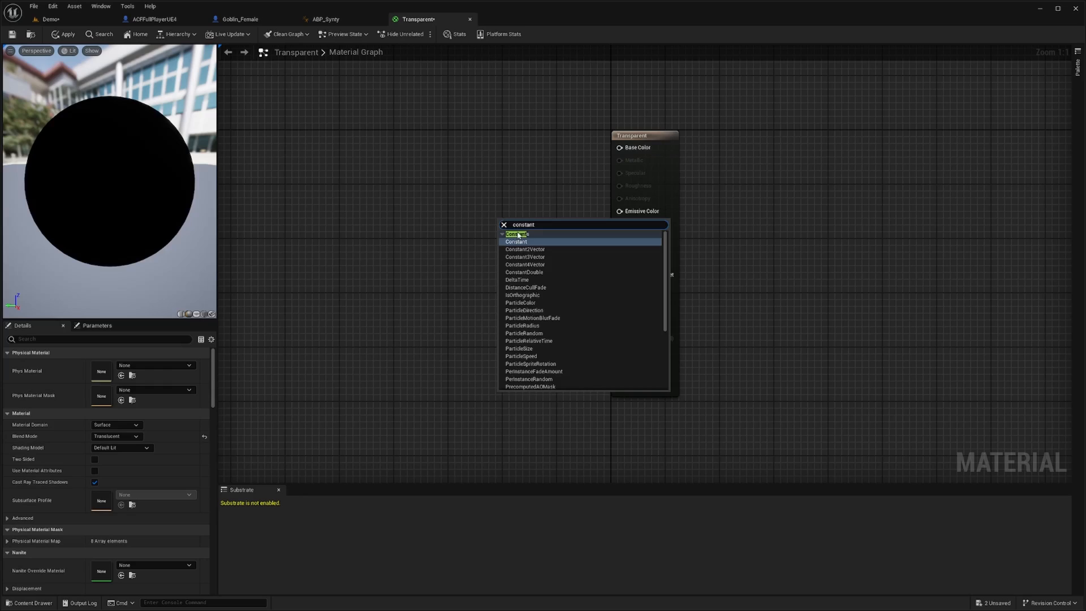
{"action": "left_click", "coordinate": [516, 242]}
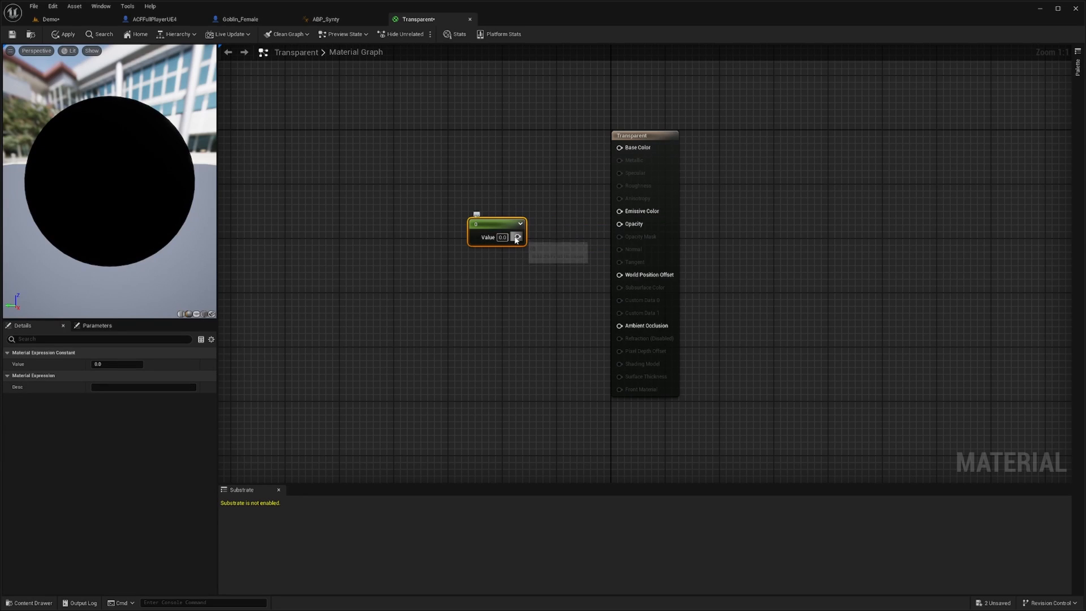
{"action": "left_click_drag", "start_coordinate": [517, 237], "coordinate": [619, 223]}
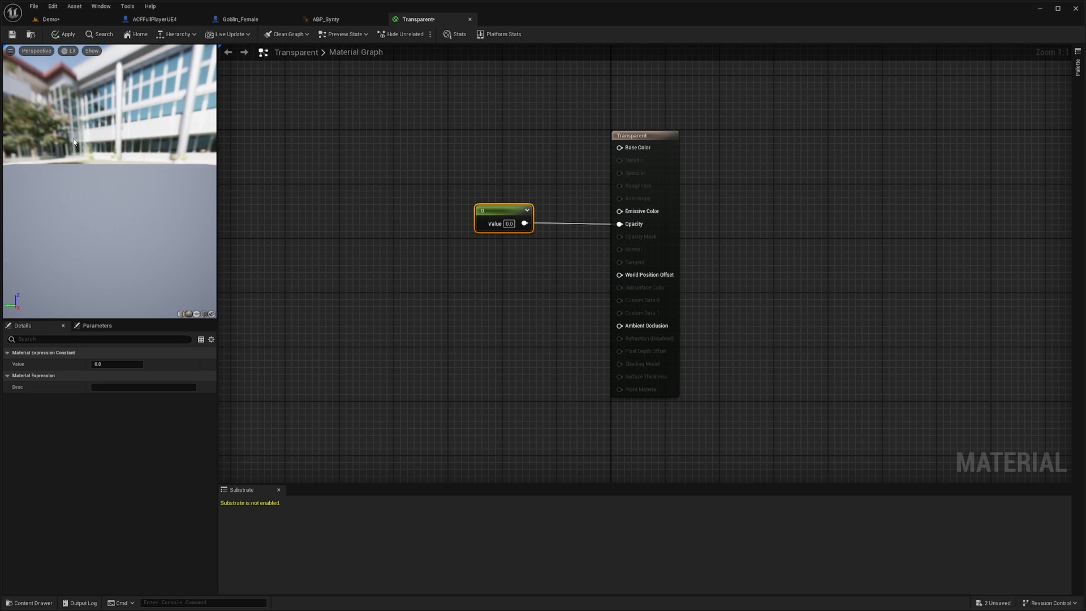
{"action": "left_click", "coordinate": [342, 156]}
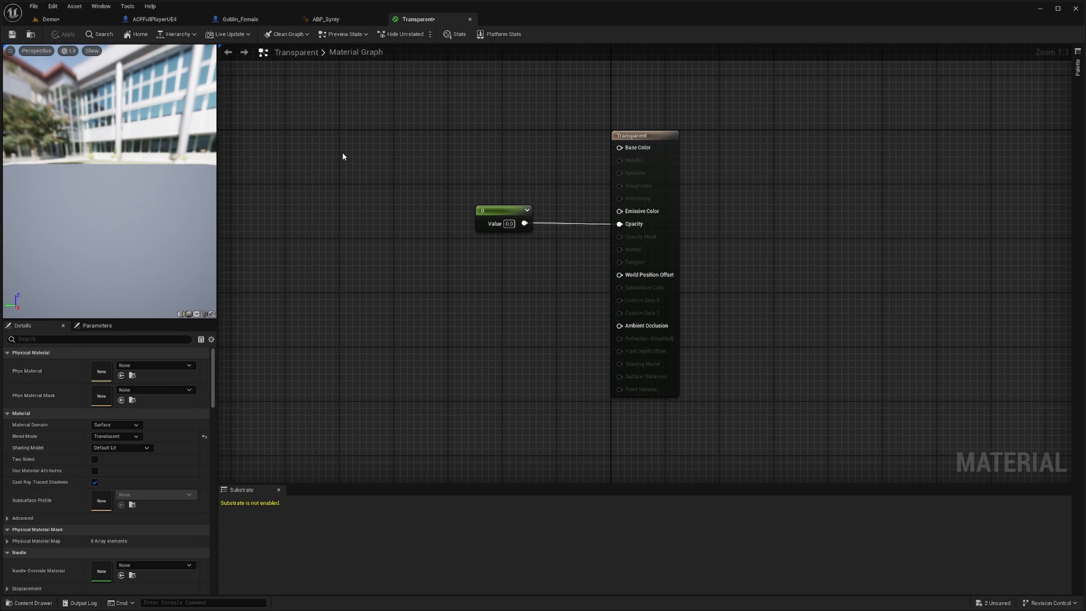
Step: Use Transparent on the mesh's Element 0 and 1, save the Demo level and press Play
{"action": "left_click", "coordinate": [239, 19]}
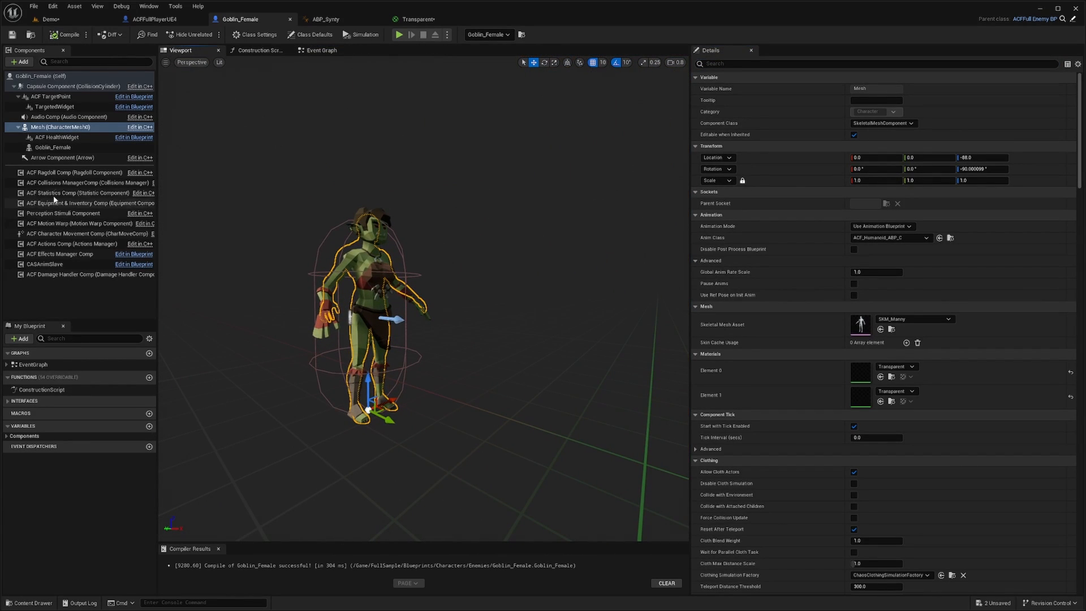
{"action": "left_click", "coordinate": [137, 18]}
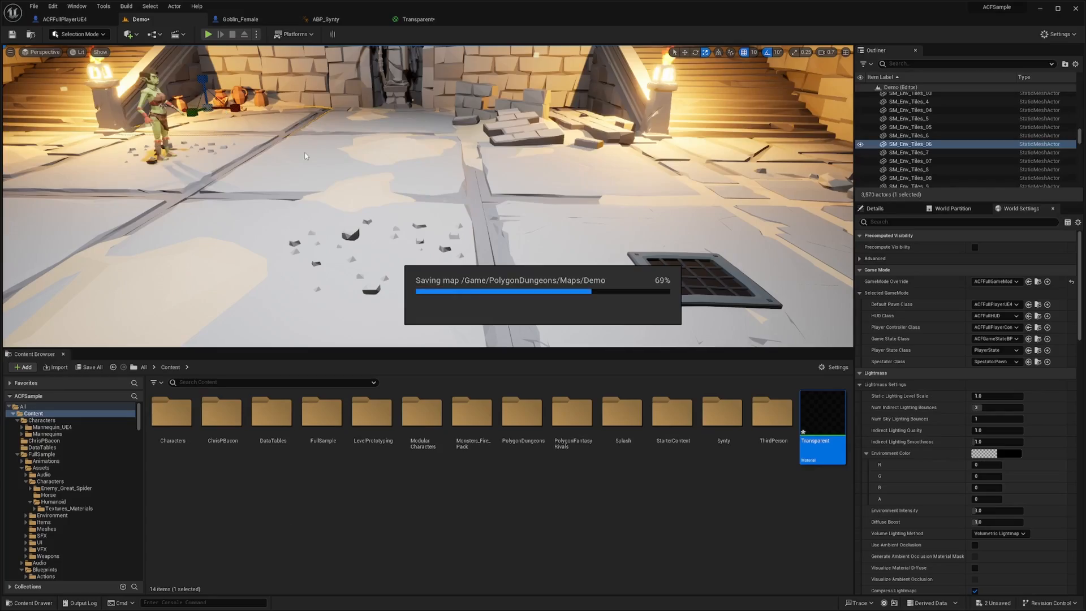
{"action": "left_click", "coordinate": [207, 34]}
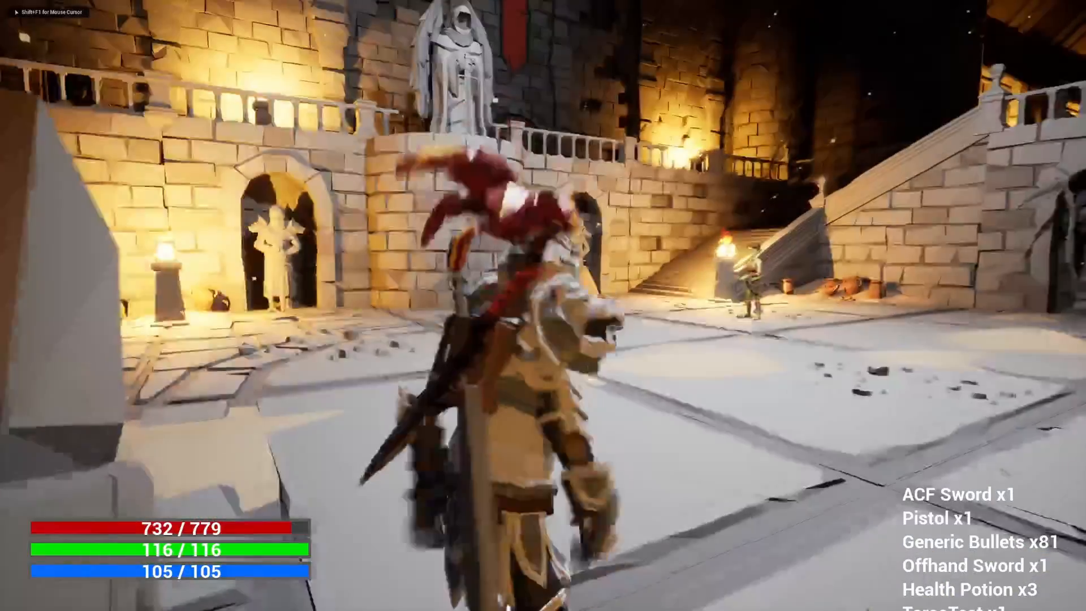